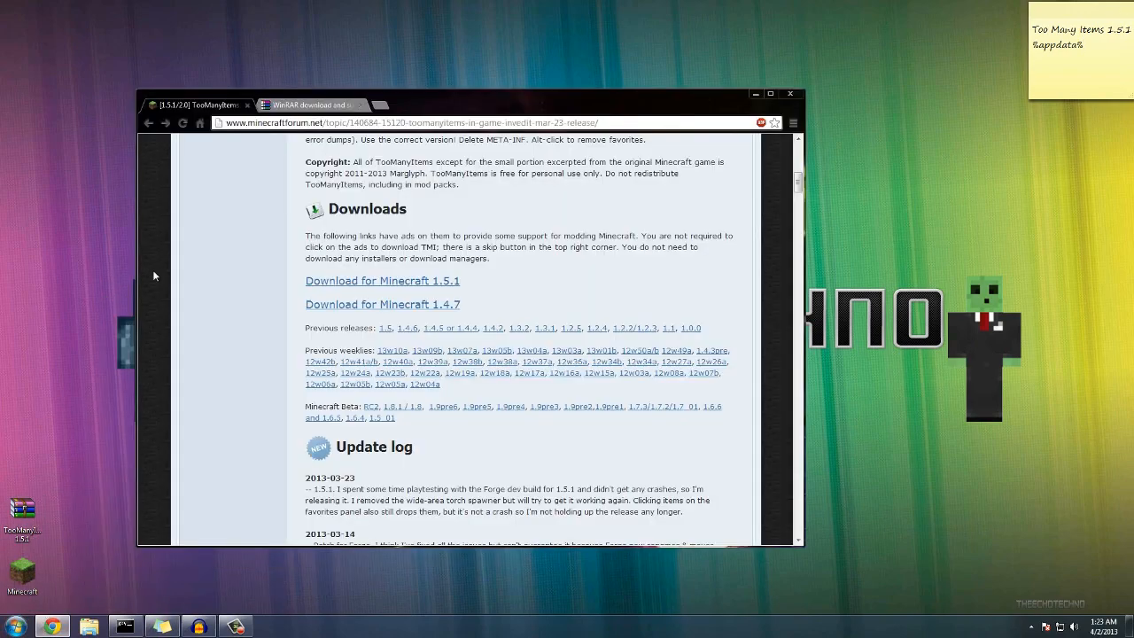
mouse_move(239, 223)
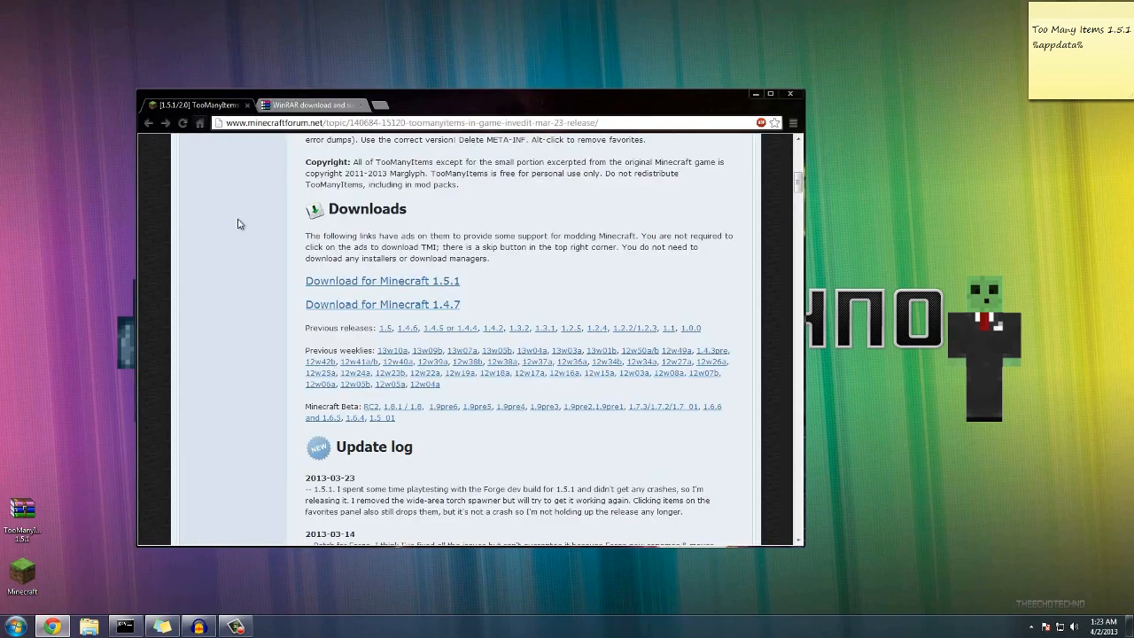
Review the TooManyItems thread down to its Downloads section, then minimize Chrome to show the desktop
scroll(up, 3)
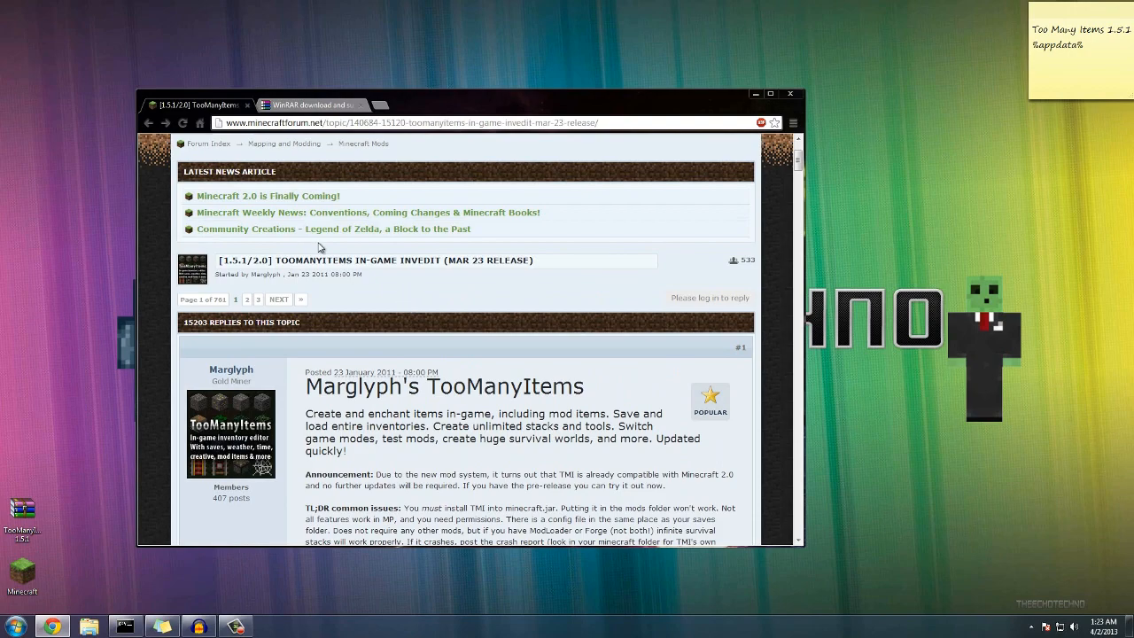
scroll(up, 3)
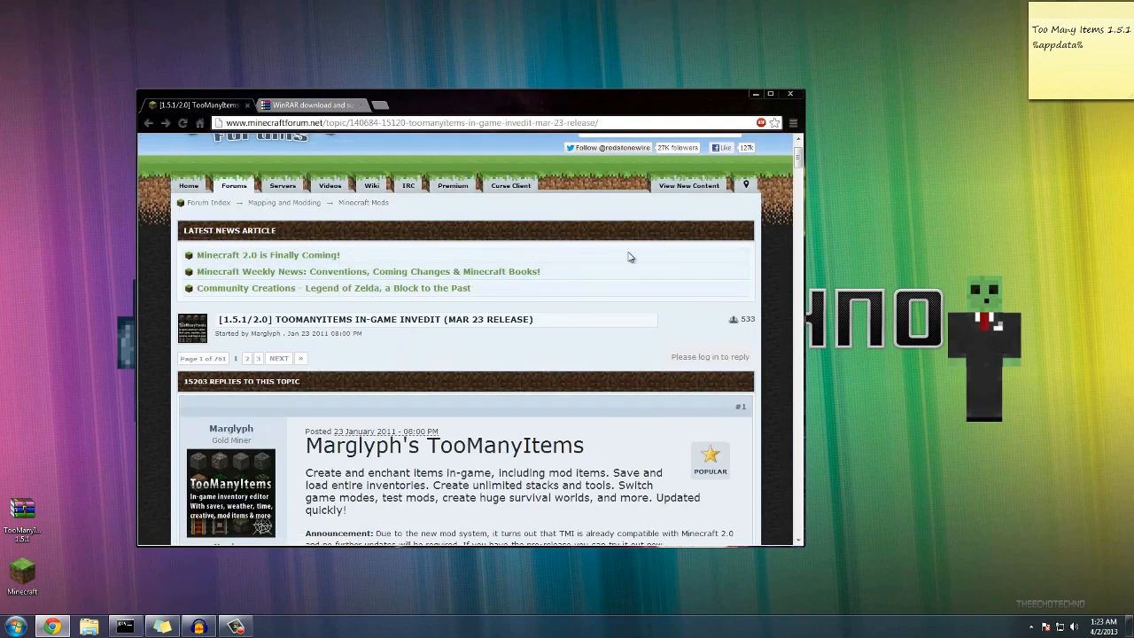
scroll(up, 3)
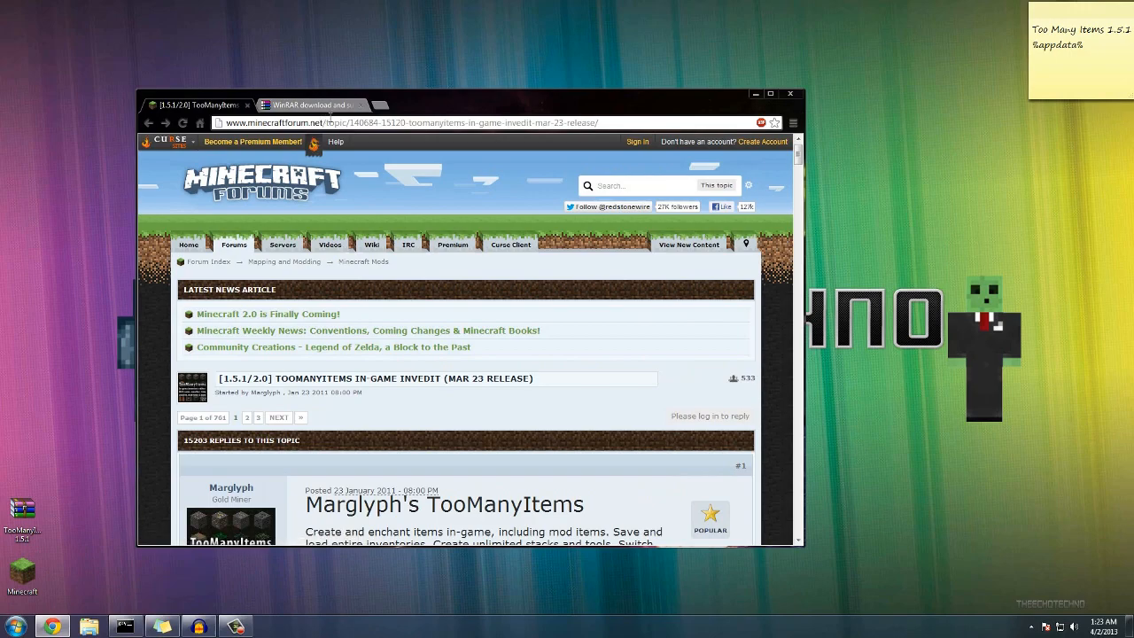
scroll(down, 3)
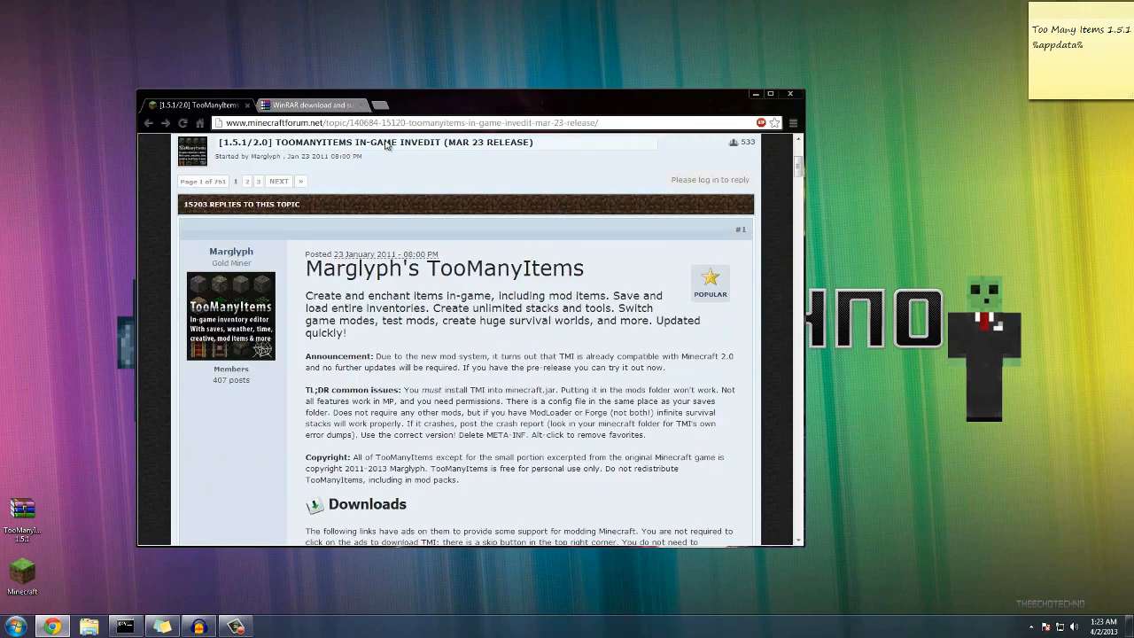
scroll(down, 3)
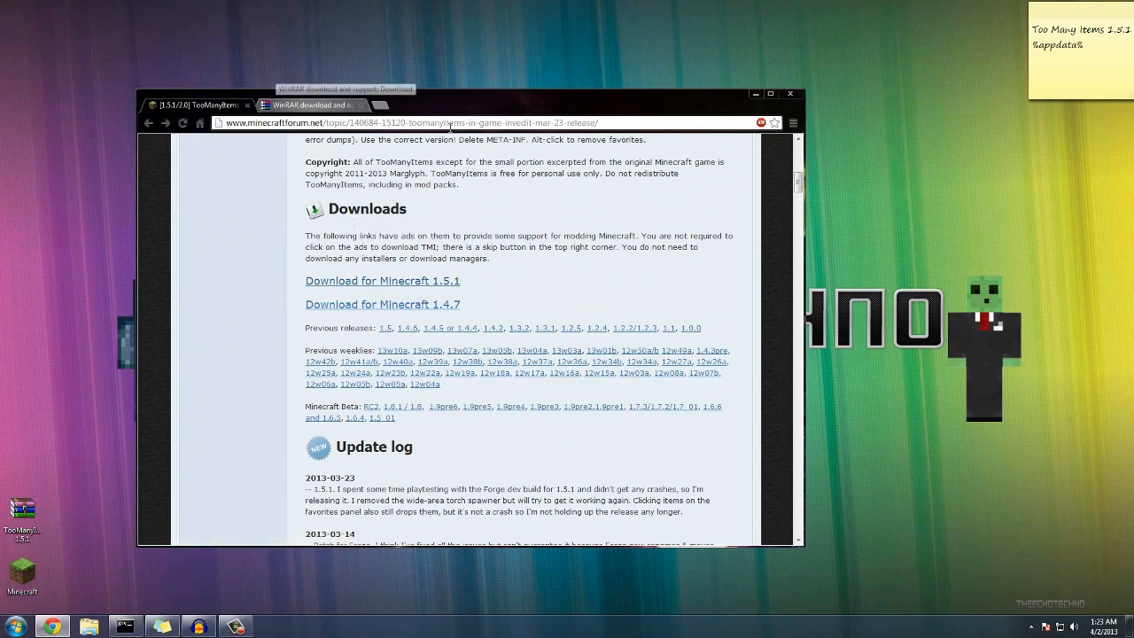
click(310, 106)
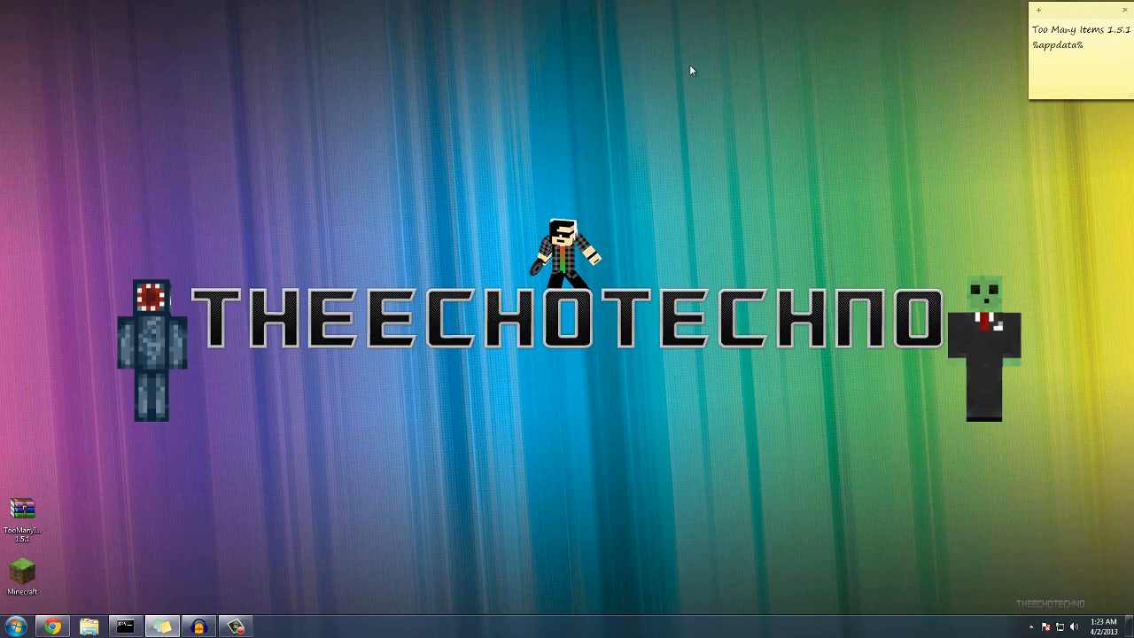
Navigate Explorer from AppData Roaming into .minecraft\bin and select minecraft.jar
double_click(1056, 44)
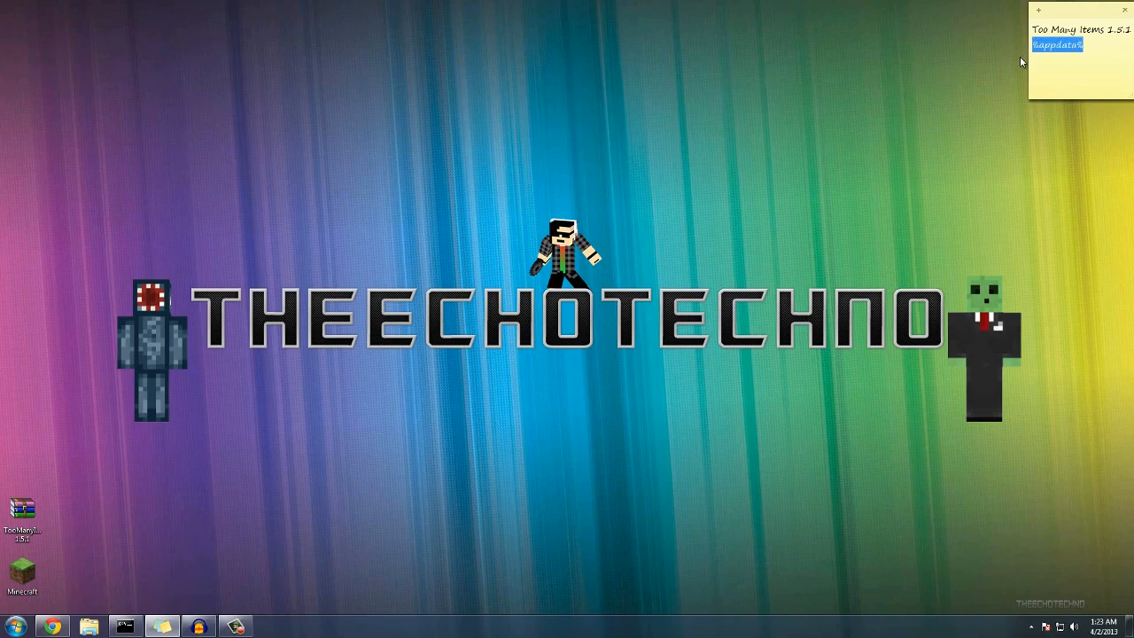
click(14, 625)
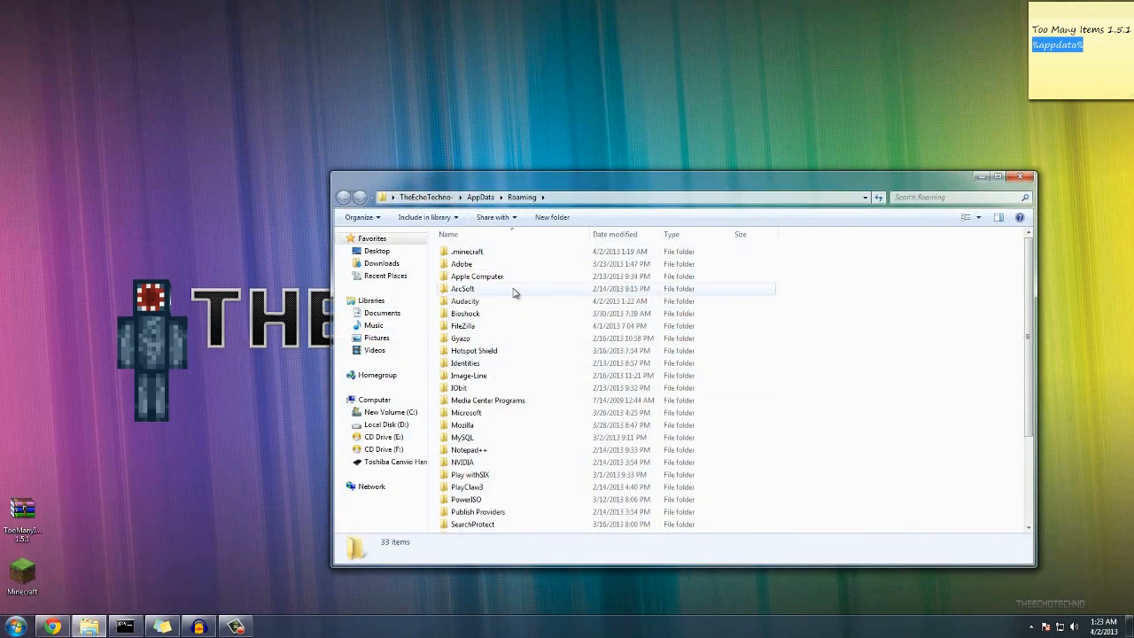
double_click(467, 251)
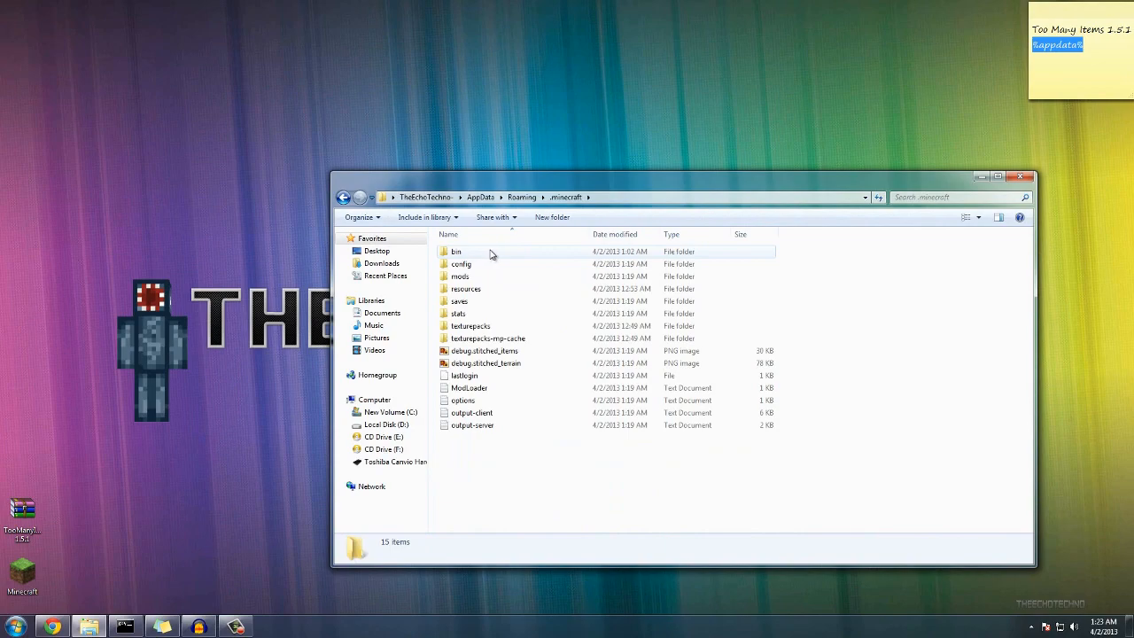
double_click(457, 251)
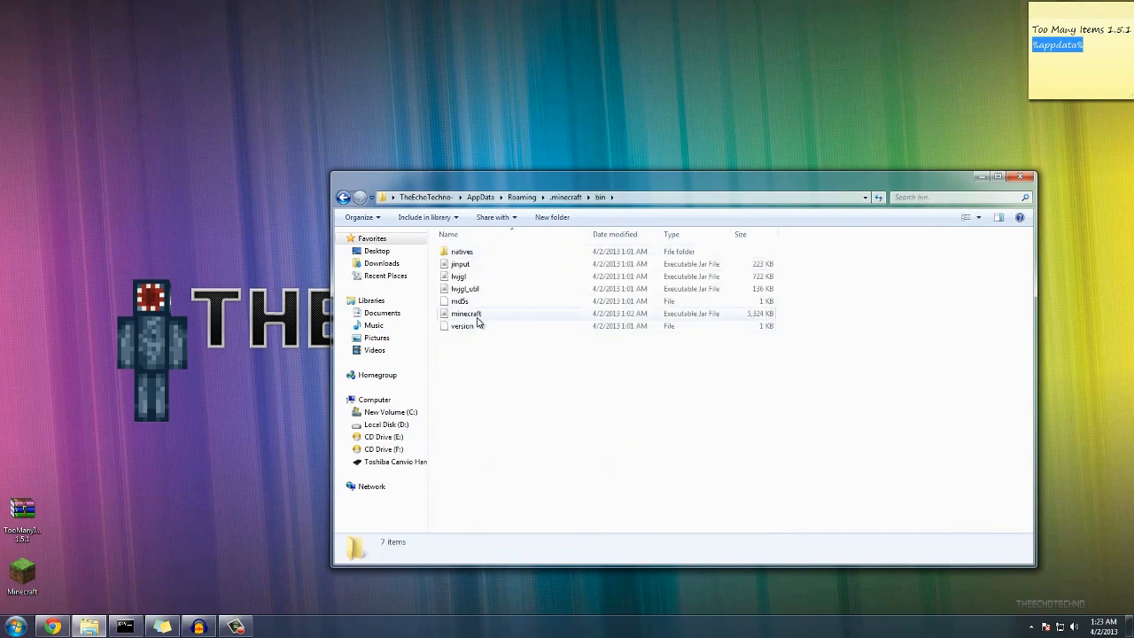
click(468, 313)
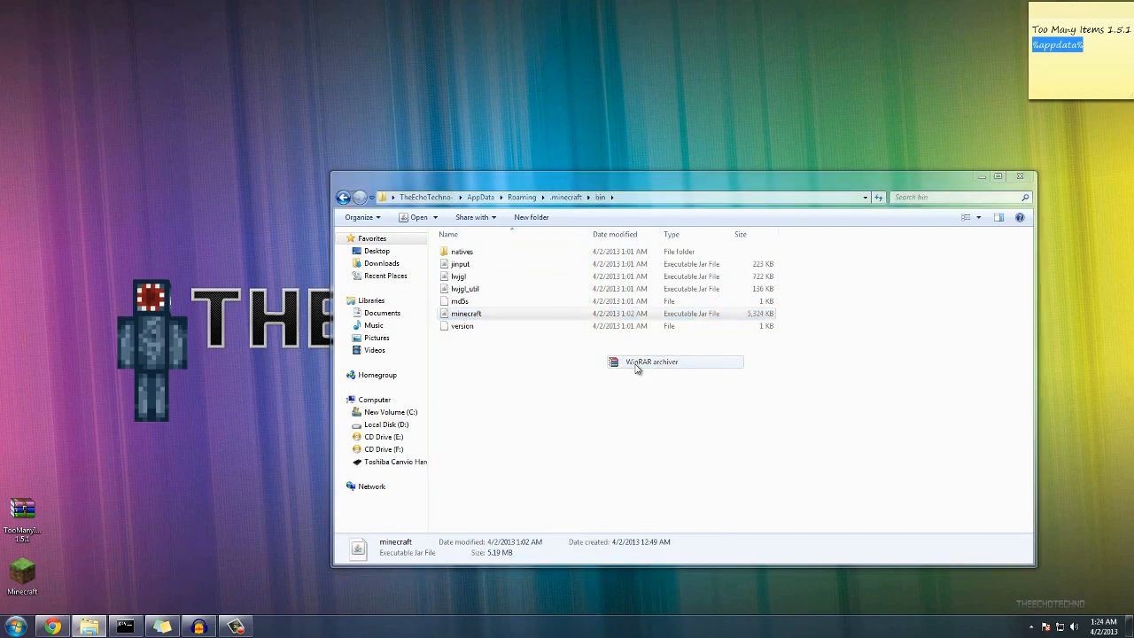
Open minecraft.jar and the TooManyItems zip in WinRAR, dismiss the license nags, select all mod class files
click(653, 362)
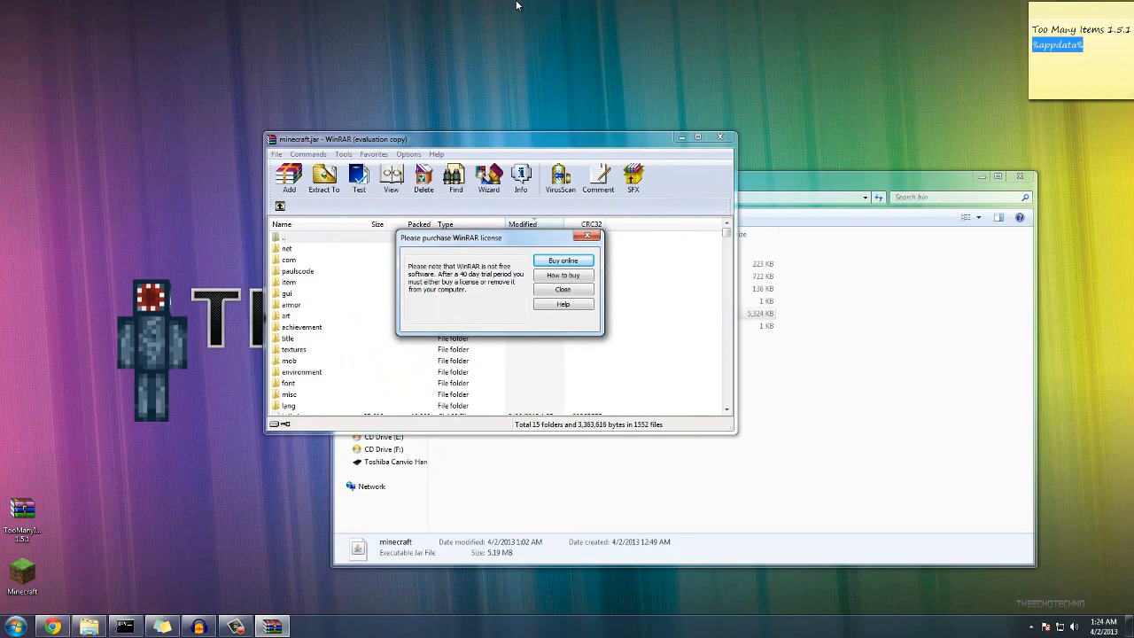
click(564, 289)
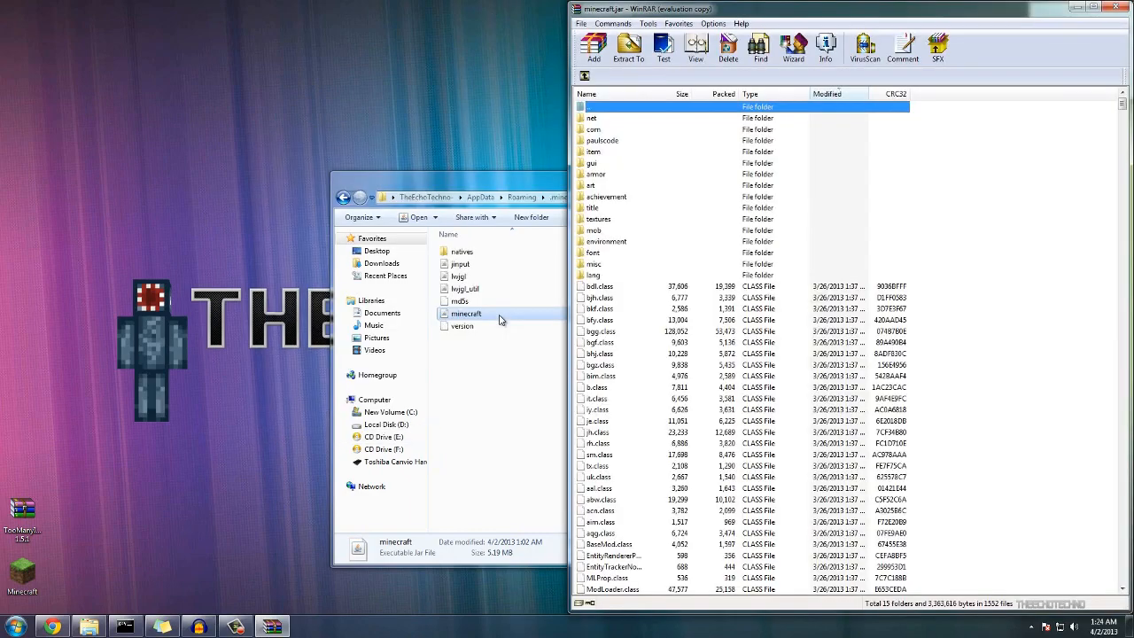
scroll(down, 3)
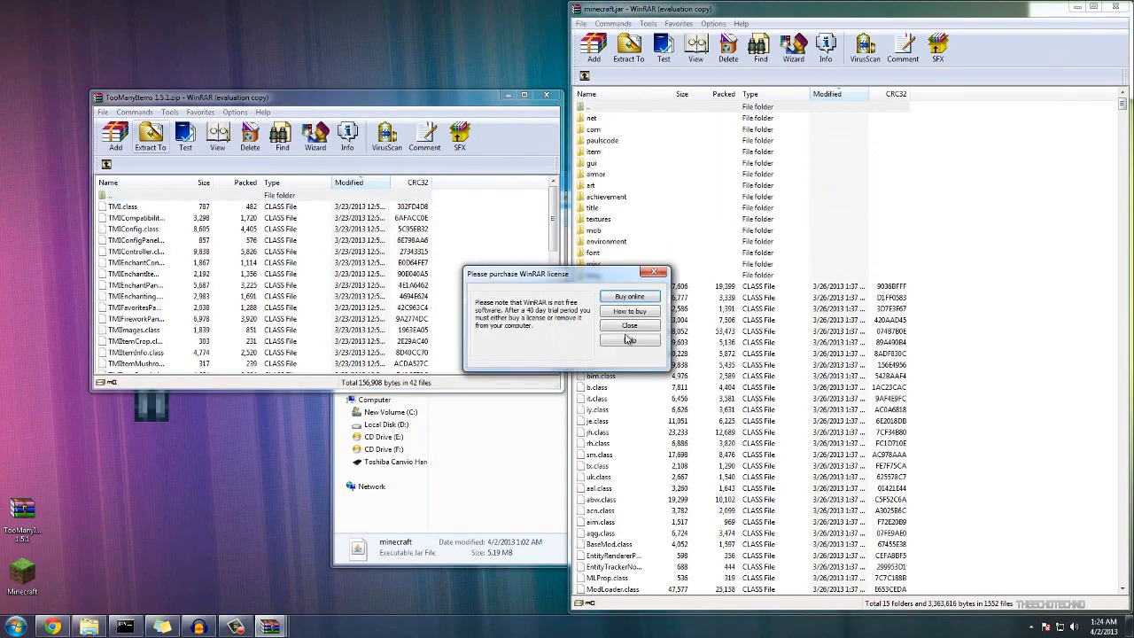
click(630, 326)
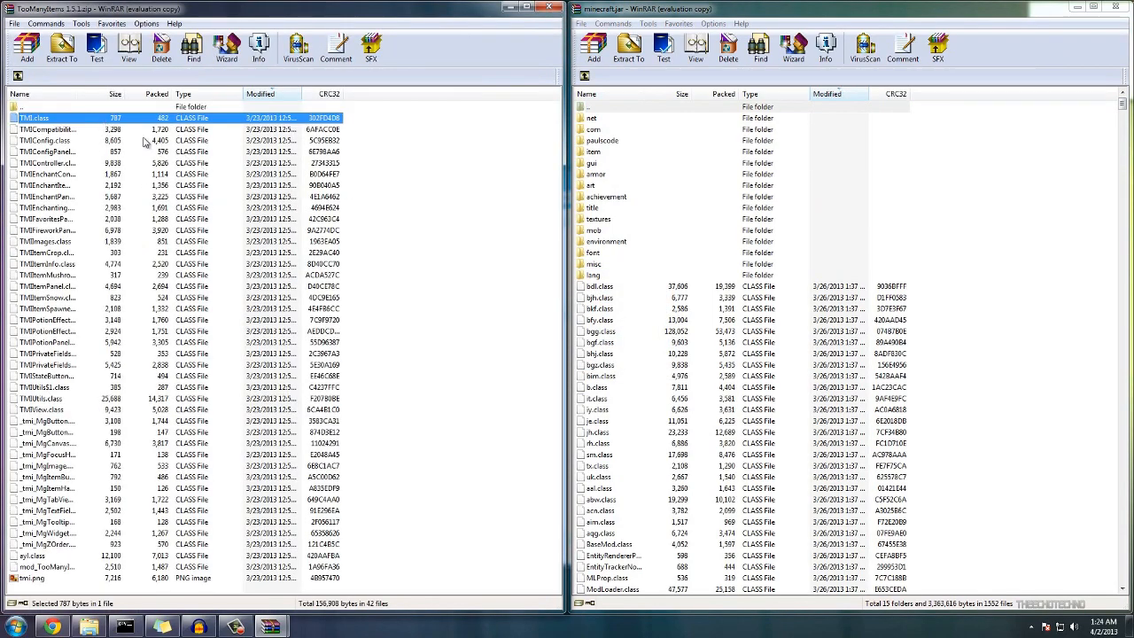
mouse_move(234, 234)
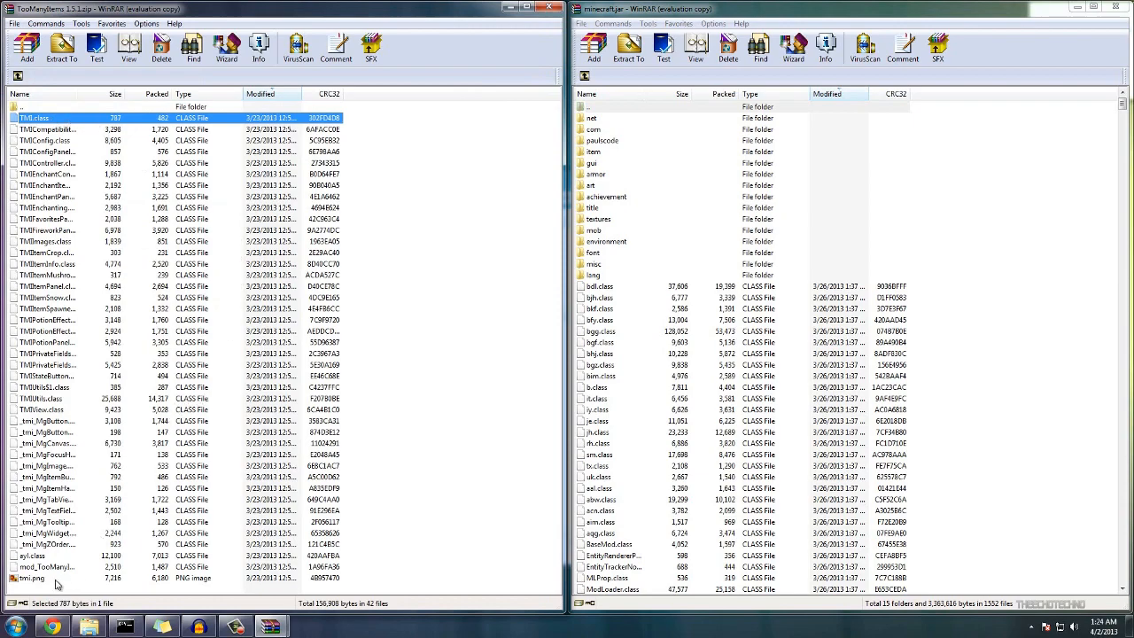
key(ctrl+a)
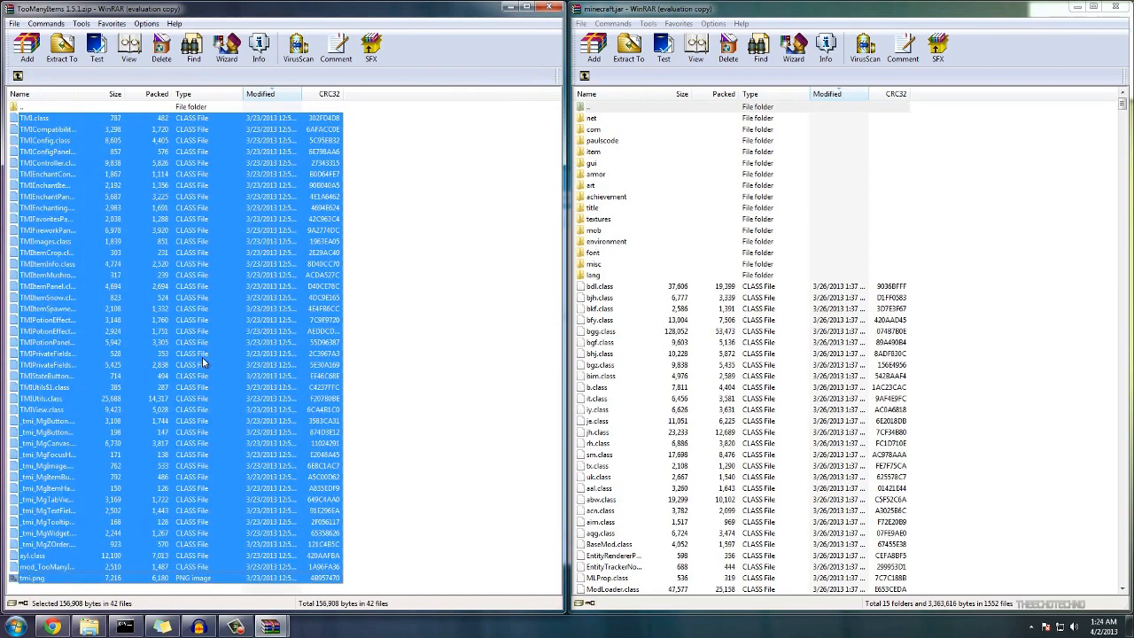
Drop the TooManyItems class files into minecraft.jar and confirm the Archive name and parameters dialog
click(594, 46)
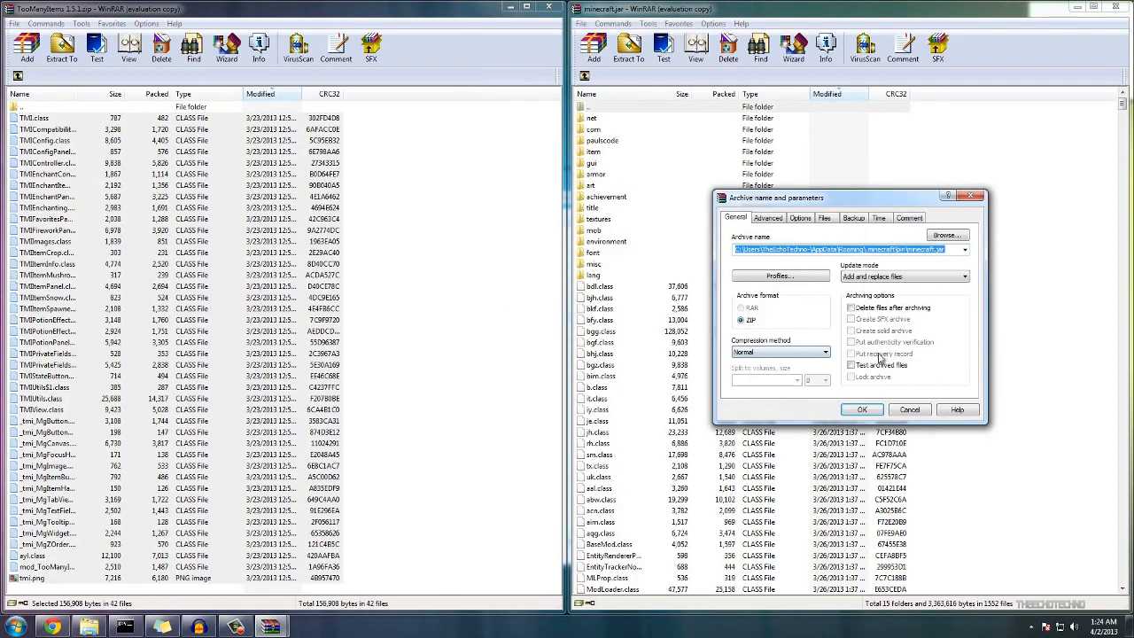
click(861, 410)
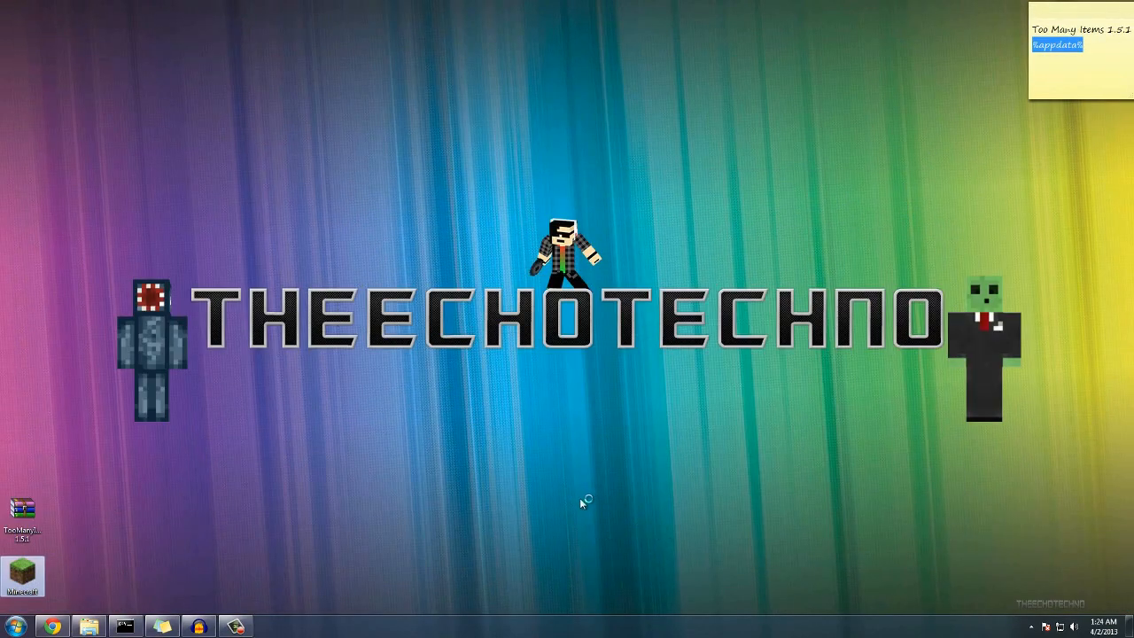
mouse_move(645, 464)
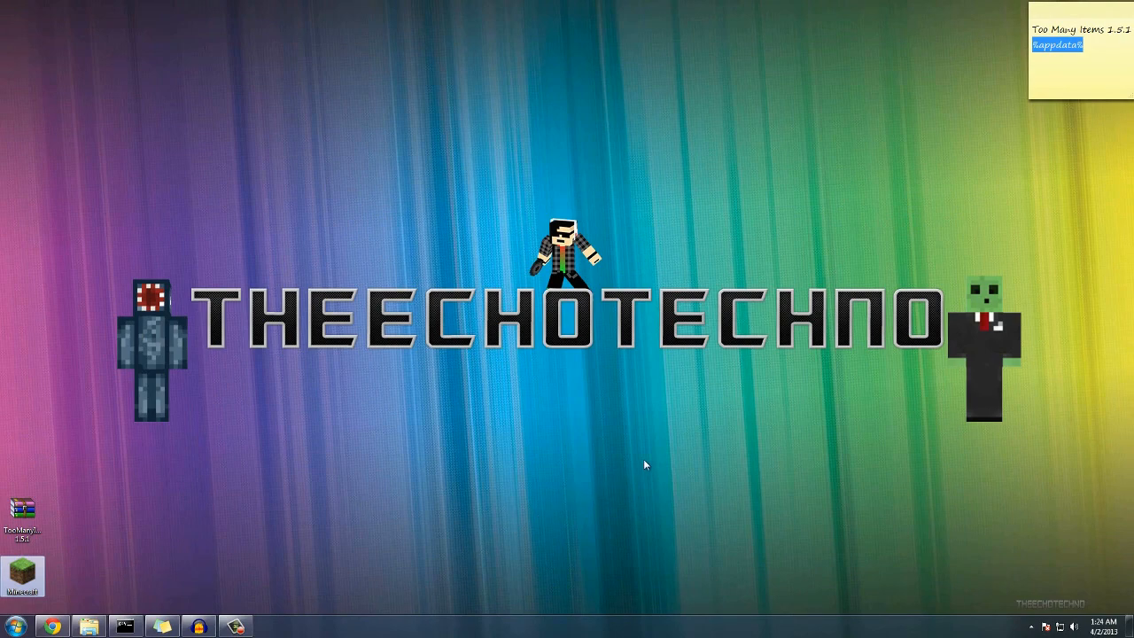
mouse_move(525, 500)
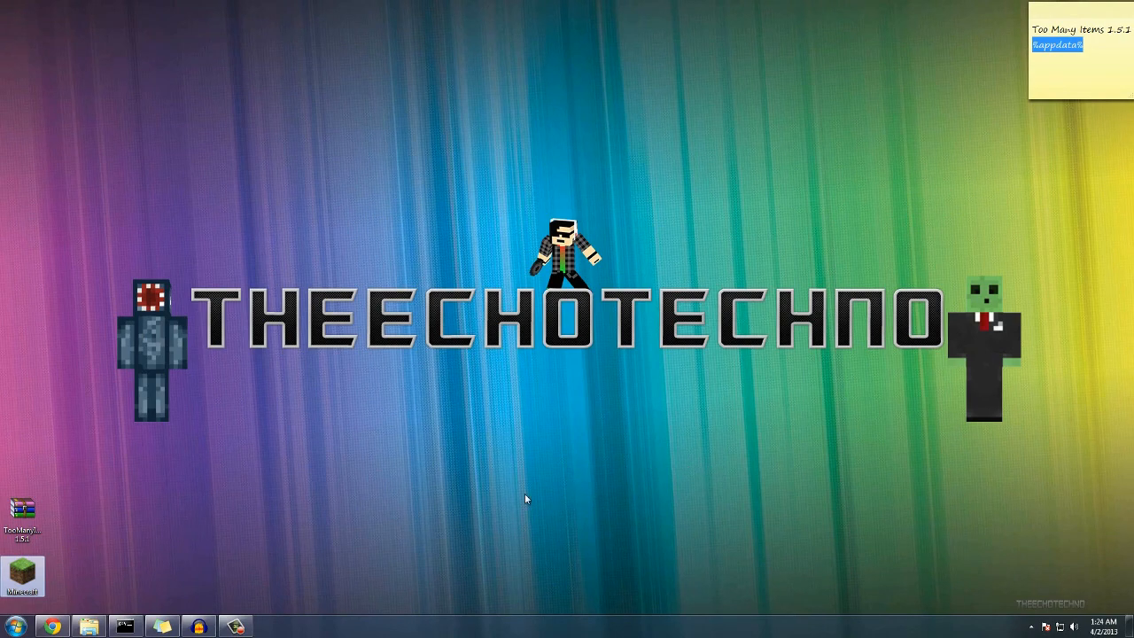
mouse_move(244, 580)
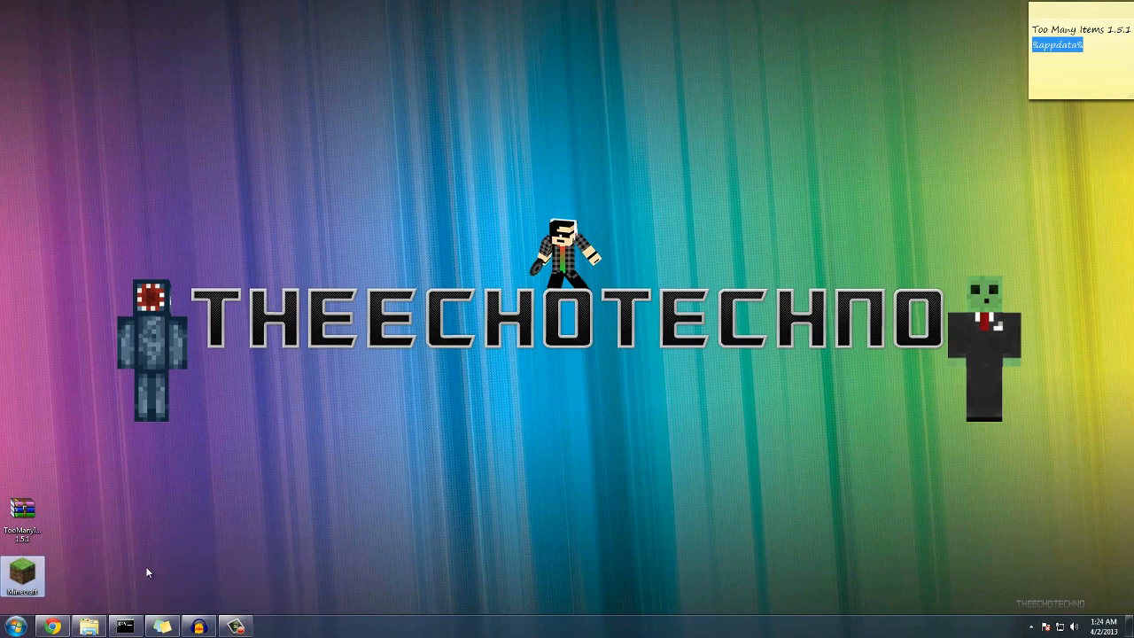
Launch Minecraft from its desktop shortcut
double_click(21, 574)
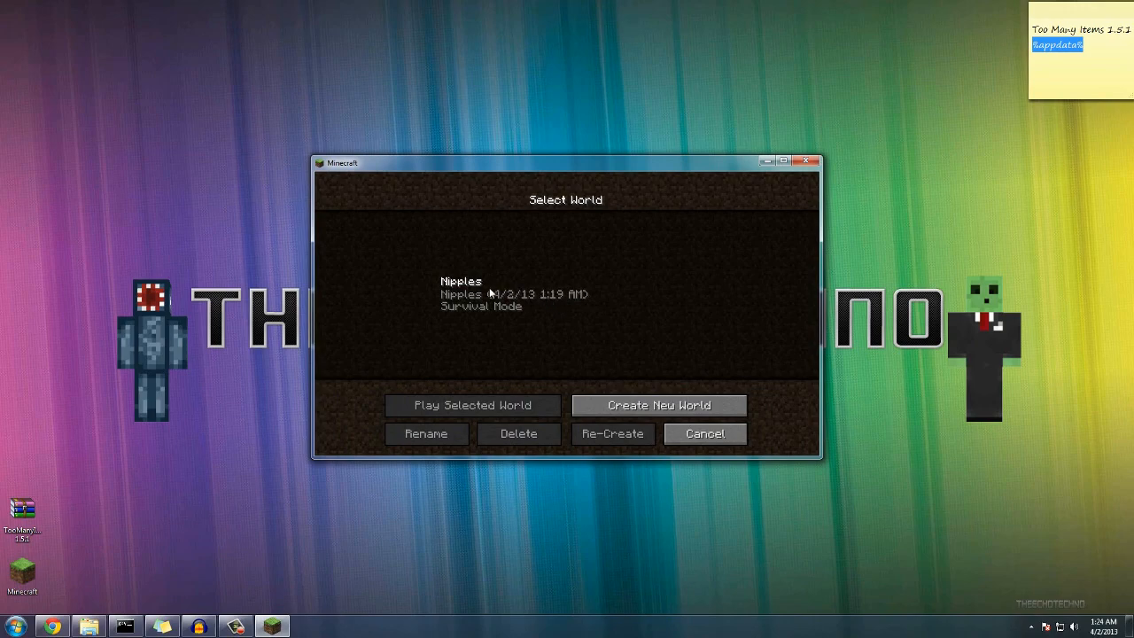
Play the existing Survival Mode world and switch the game to fullscreen
click(566, 294)
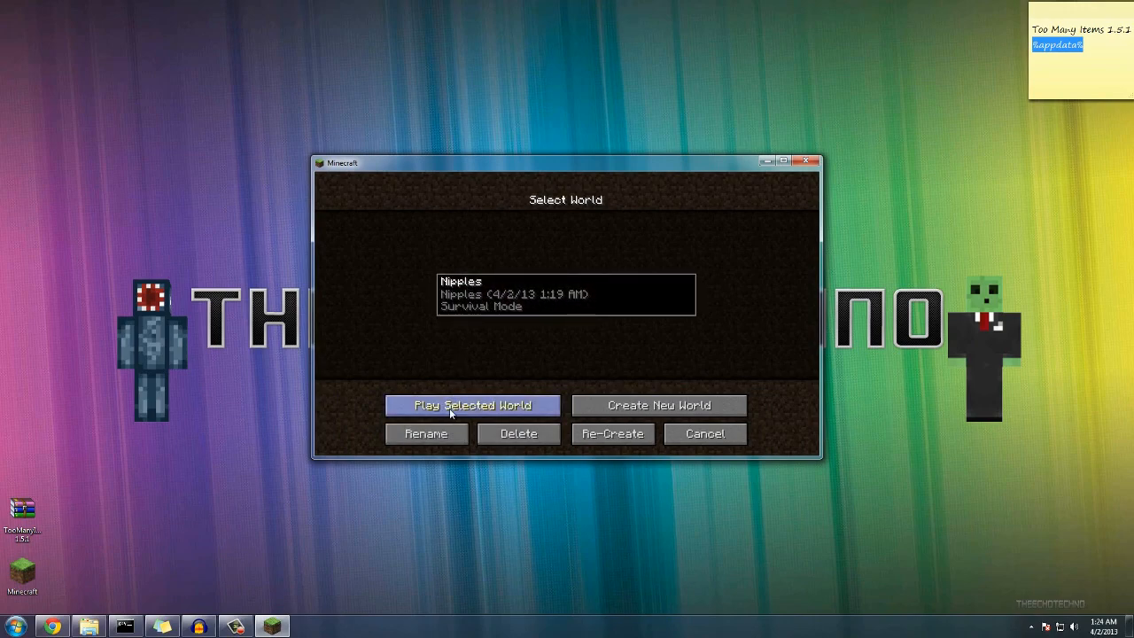
click(472, 404)
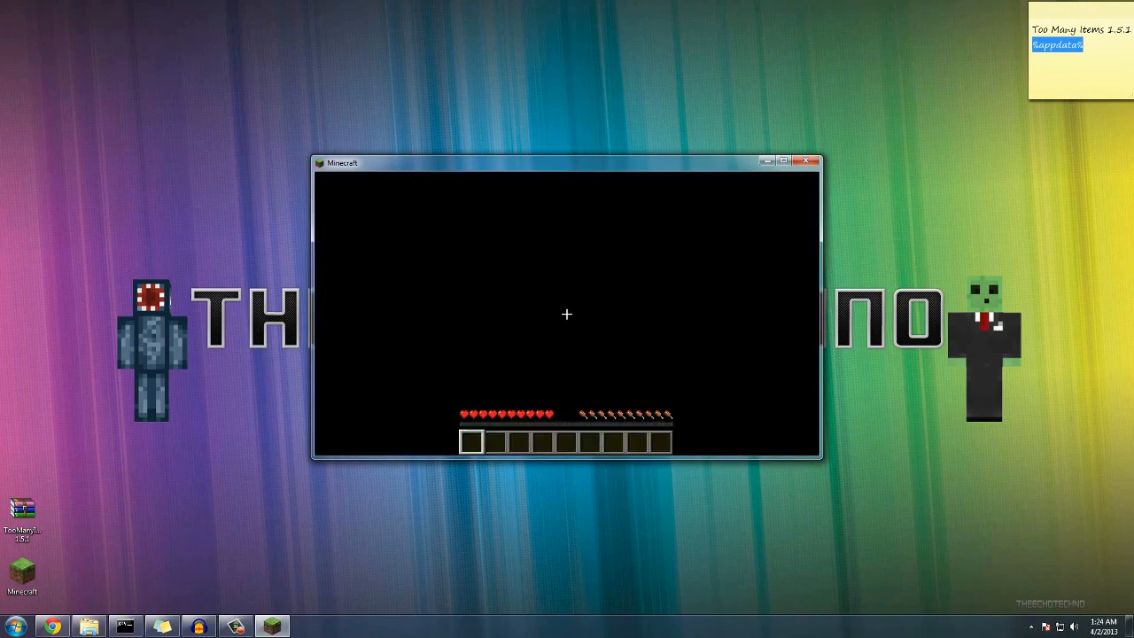
key(e)
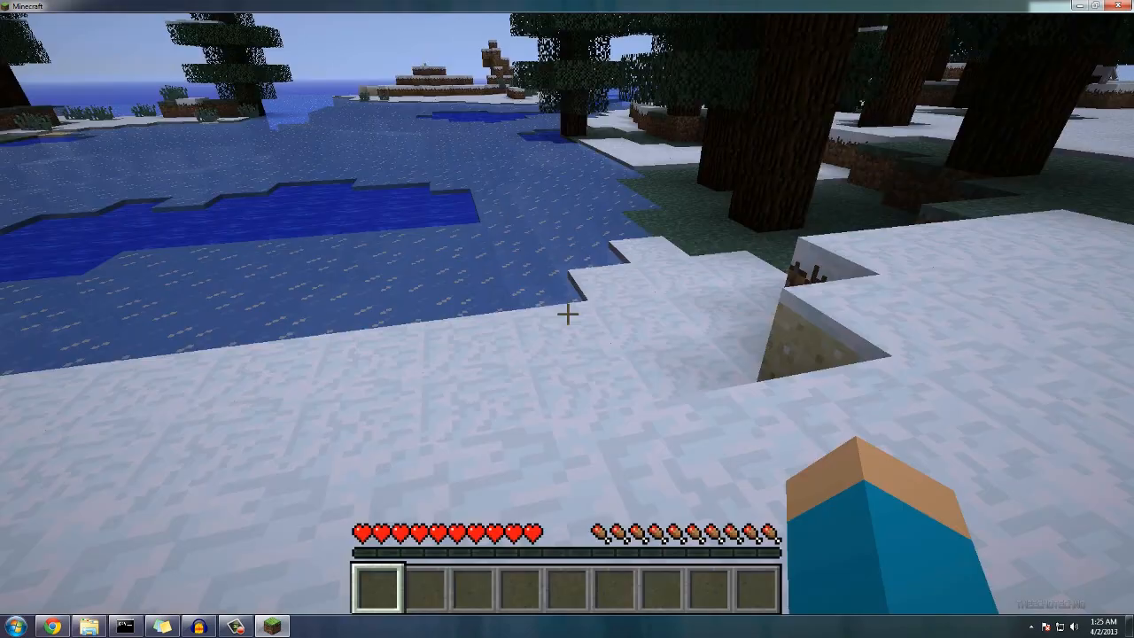
mouse_move(567, 314)
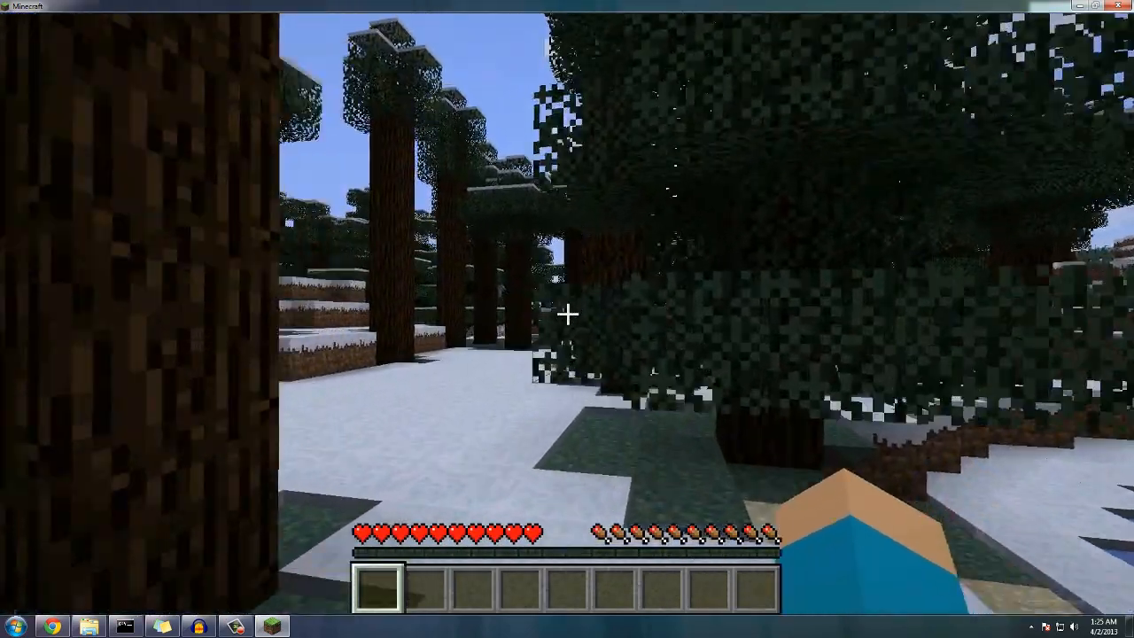
mouse_move(567, 319)
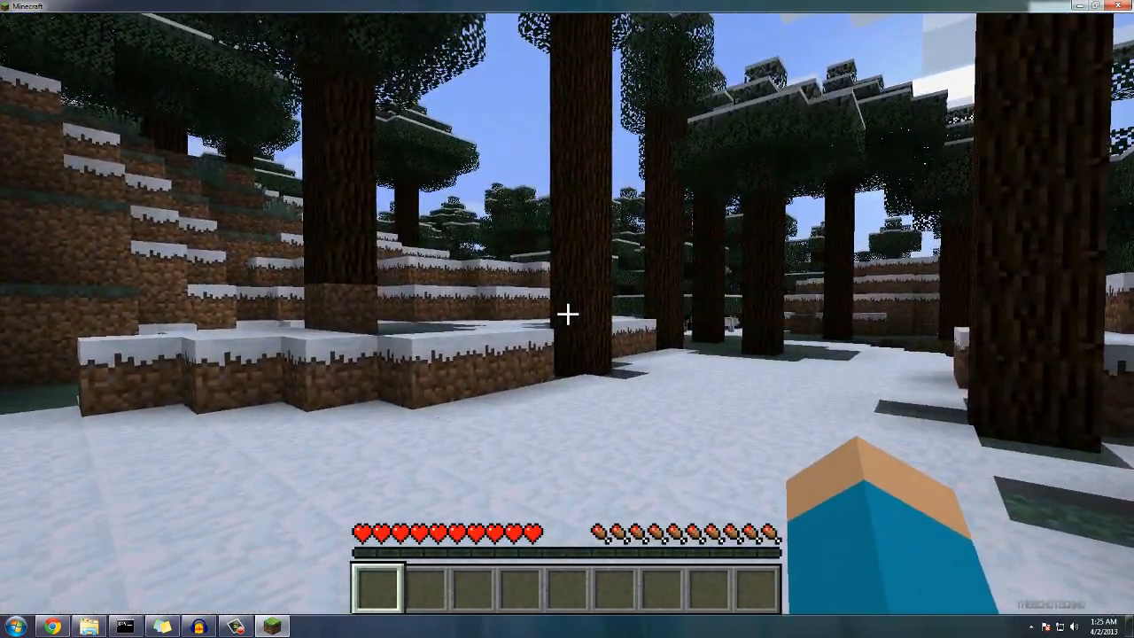
Take a stack of firework rockets from the TMI inventory overlay and launch one onto the snow
key(e)
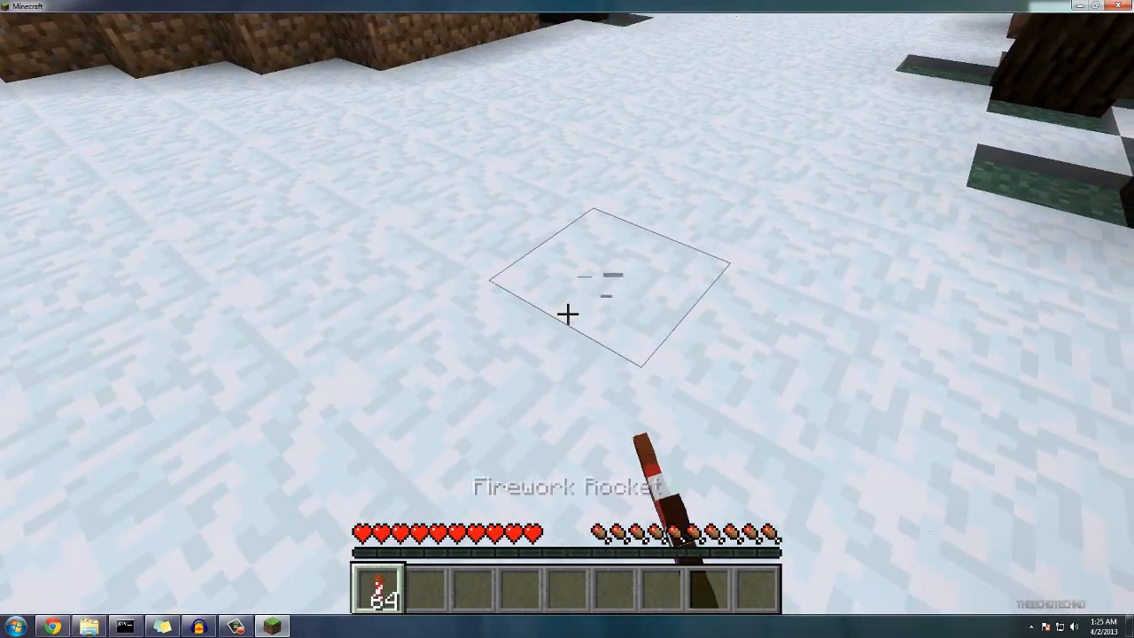
click(567, 319)
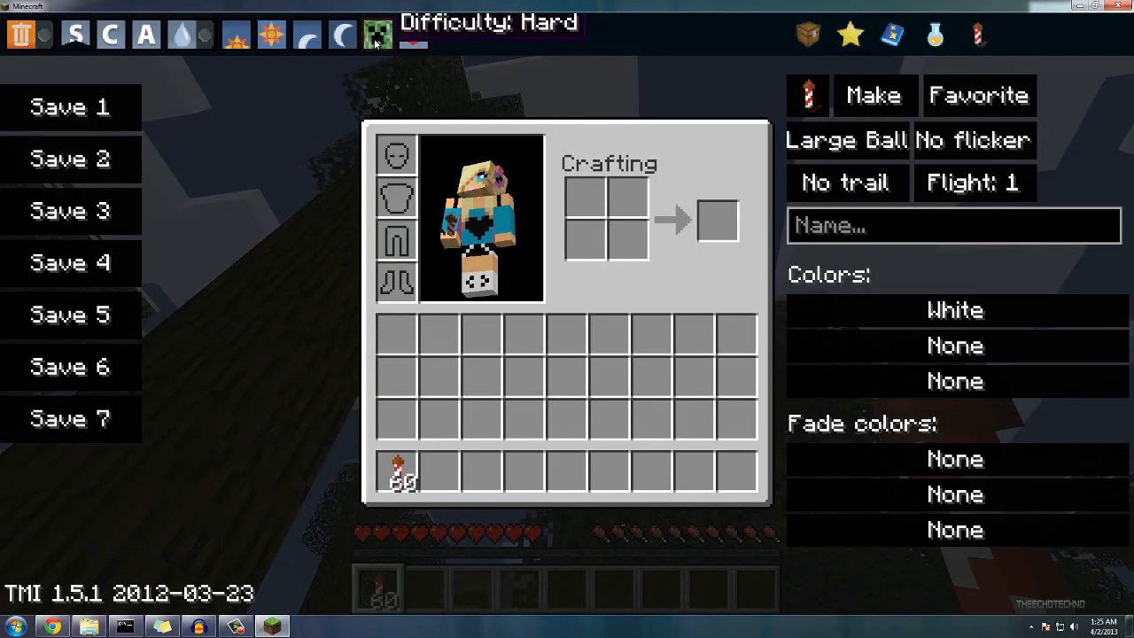
click(376, 33)
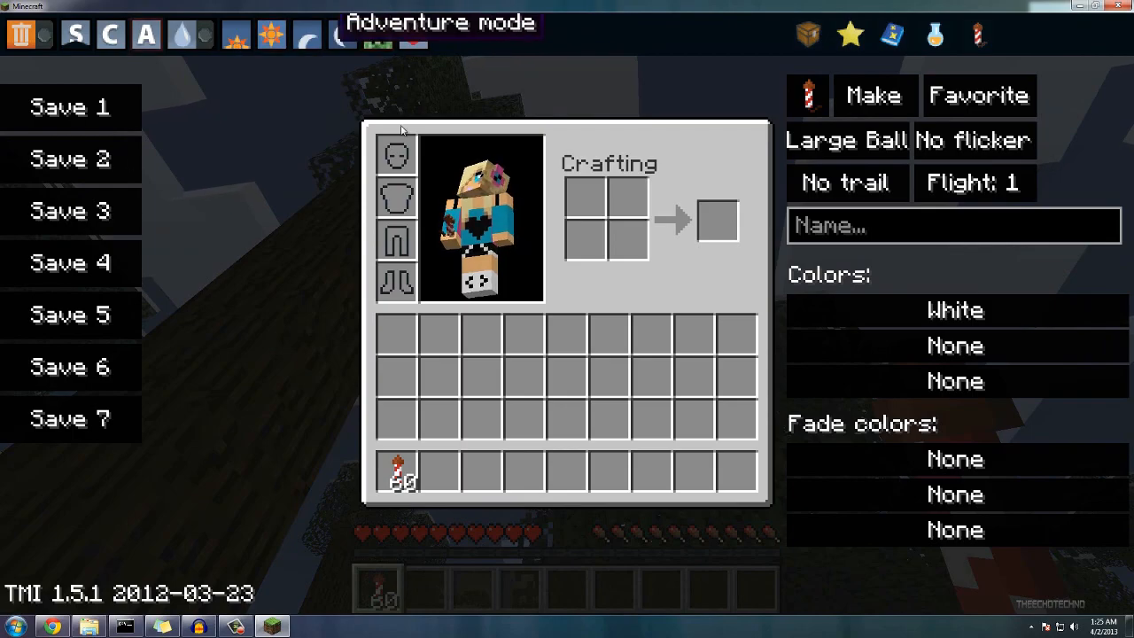
key(Escape)
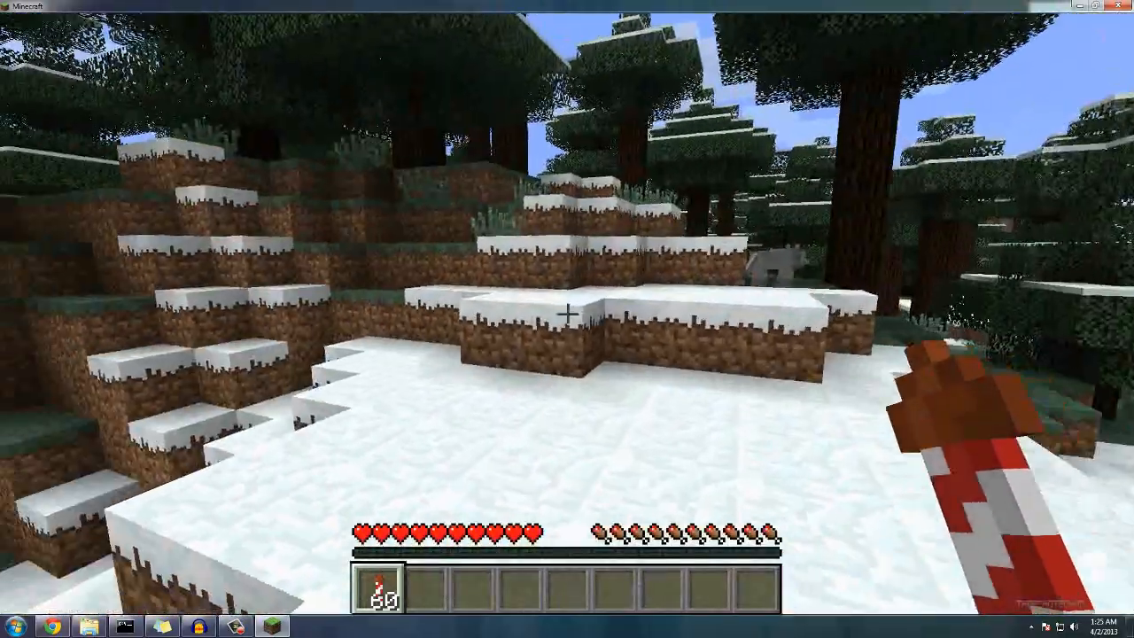
mouse_move(567, 318)
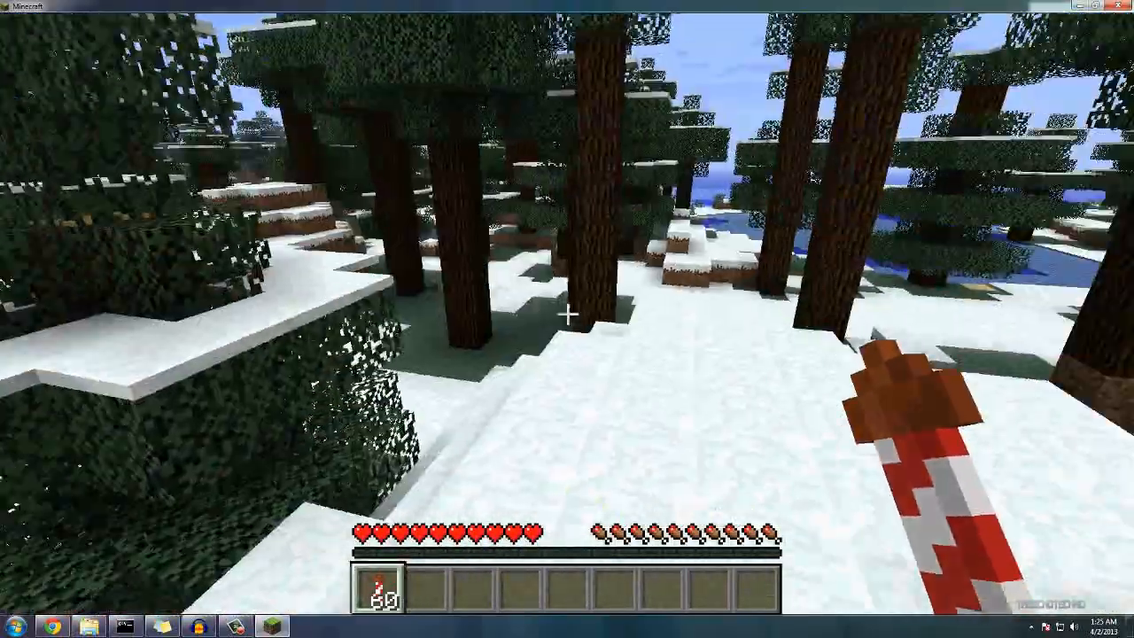
mouse_move(567, 319)
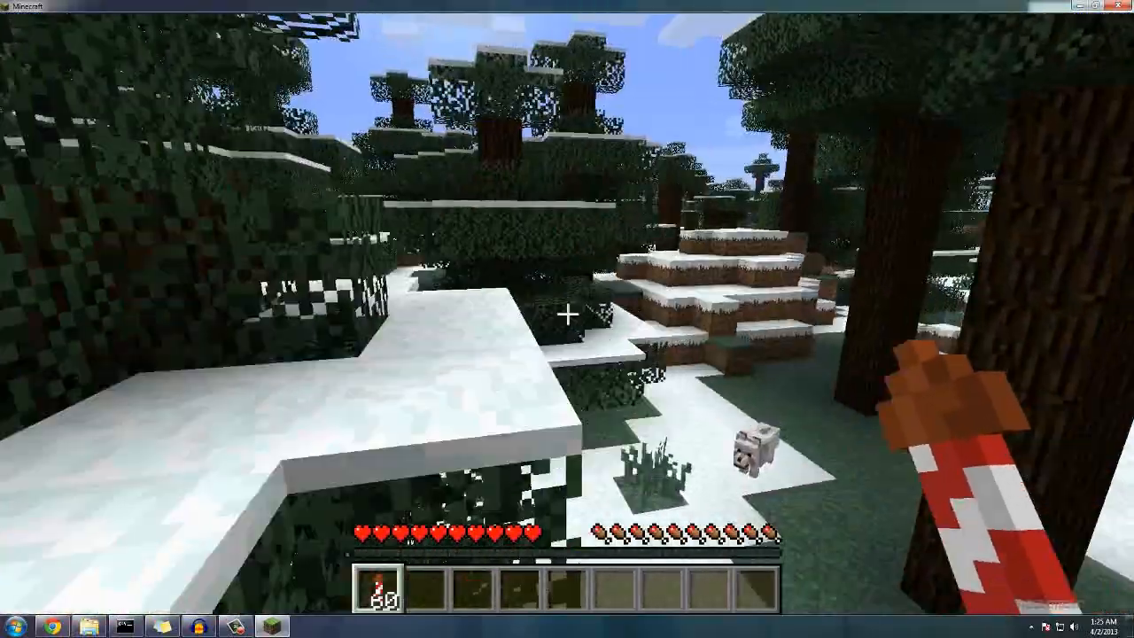